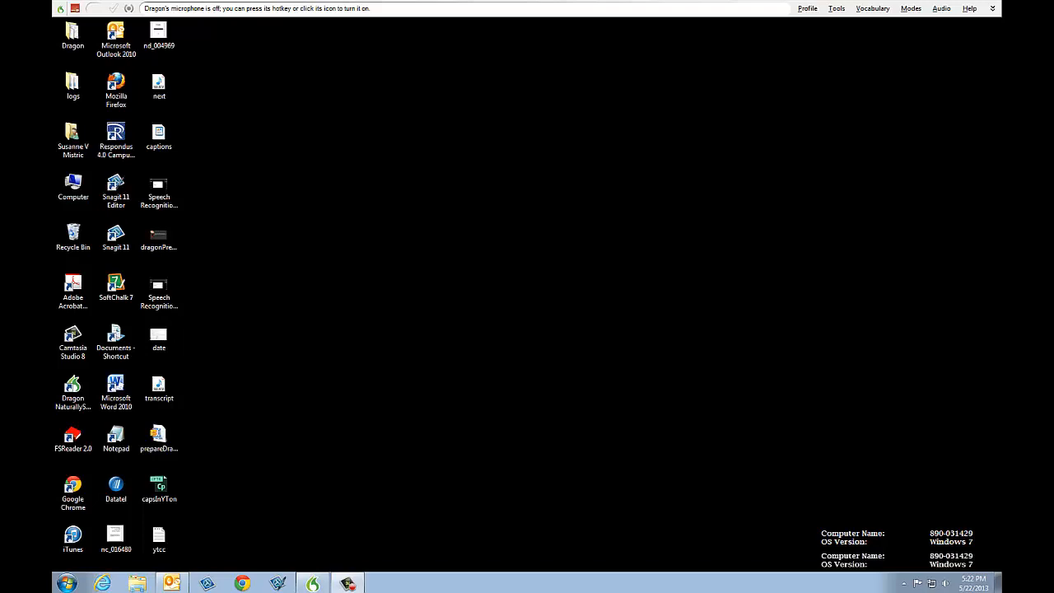
mouse_move(815, 120)
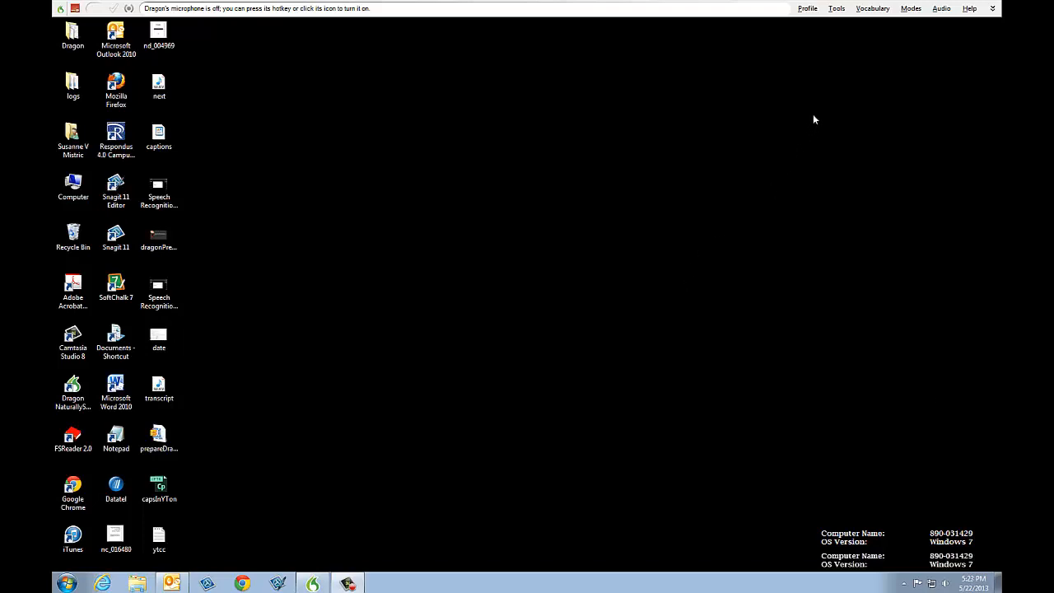
Start Transcribe Recording with 'Let me choose the window' selected, with a blank Word document open.
click(836, 9)
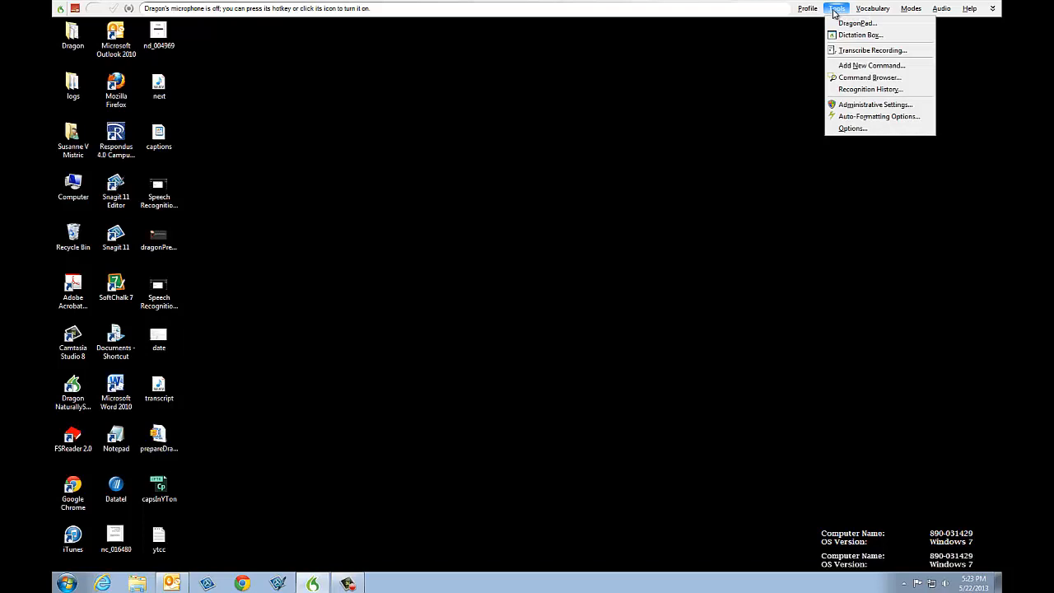
mouse_move(869, 50)
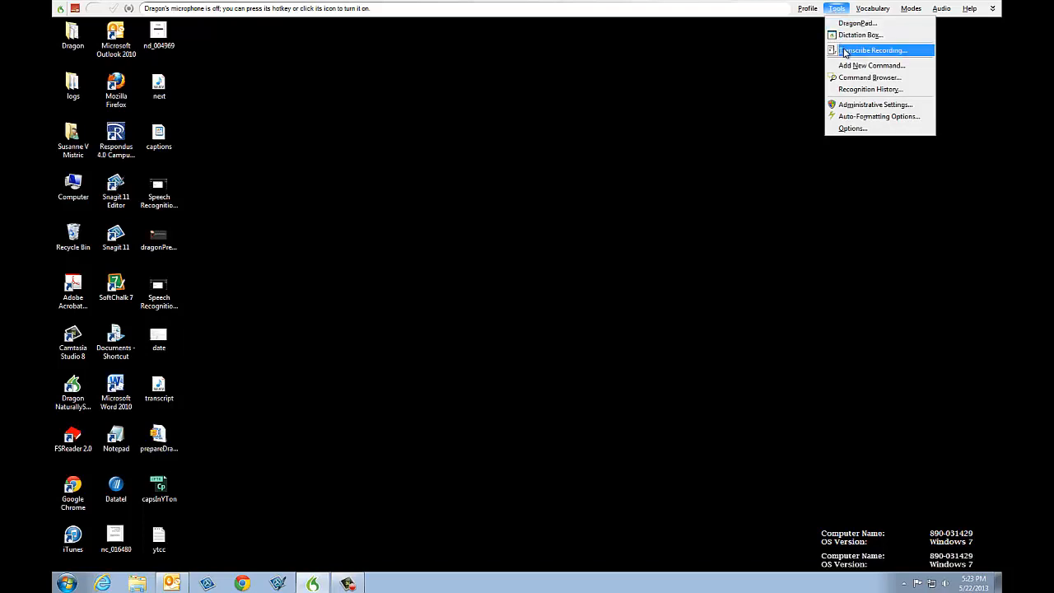
click(872, 50)
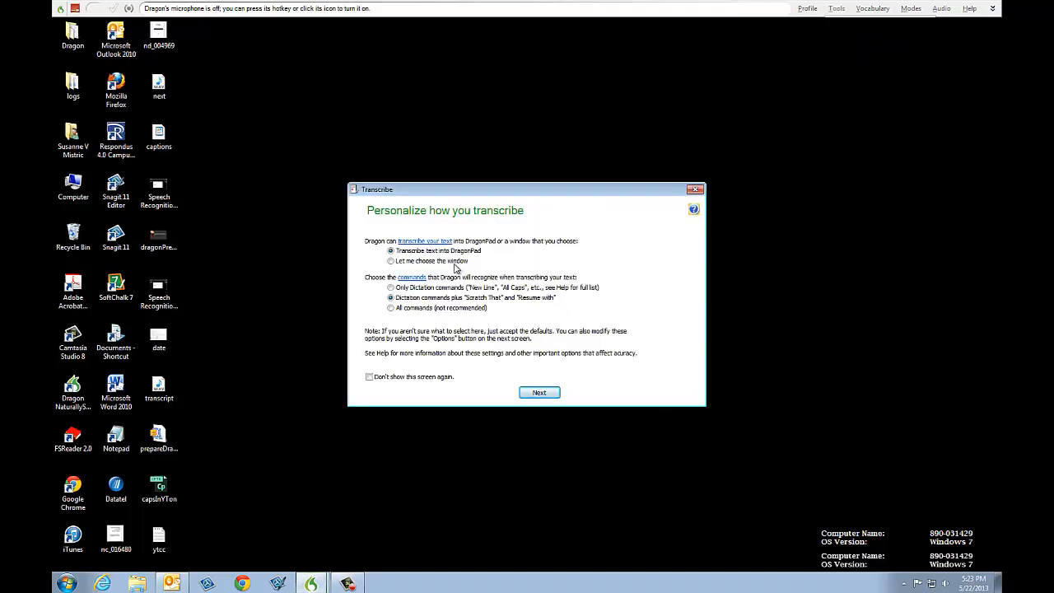
click(390, 261)
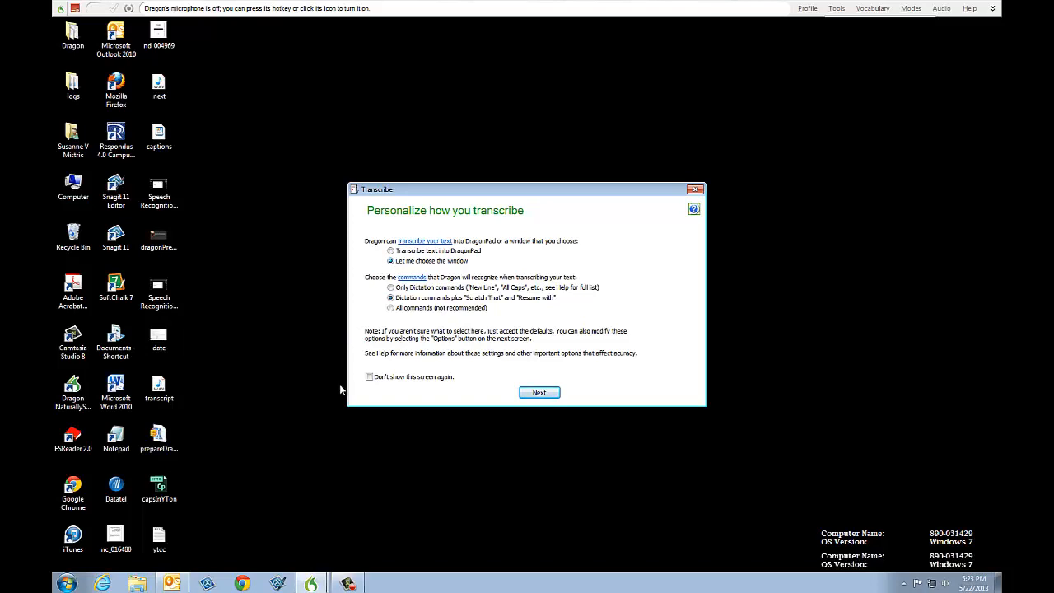
click(116, 391)
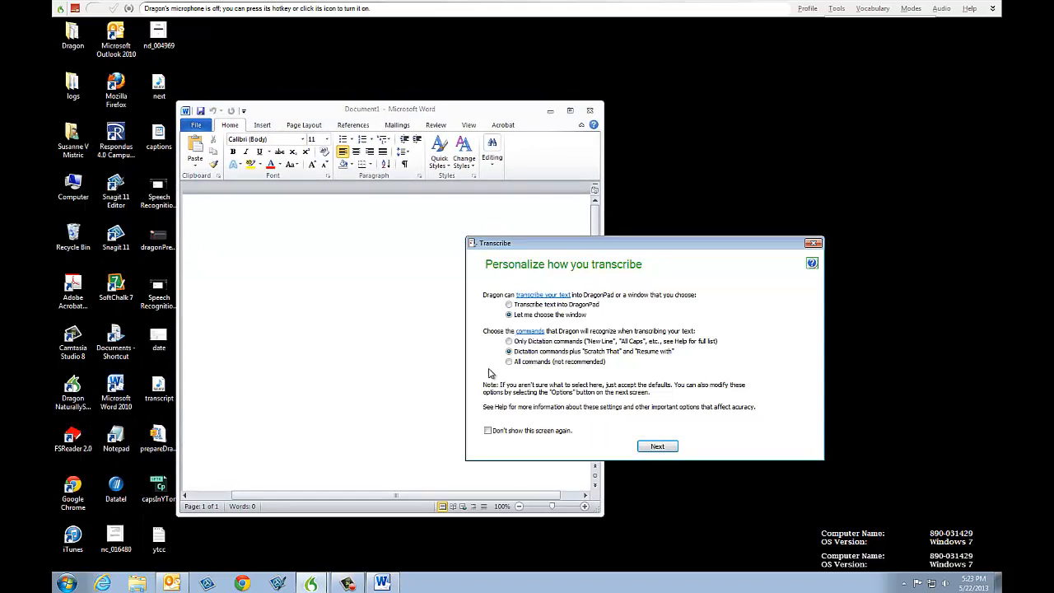
mouse_move(666, 366)
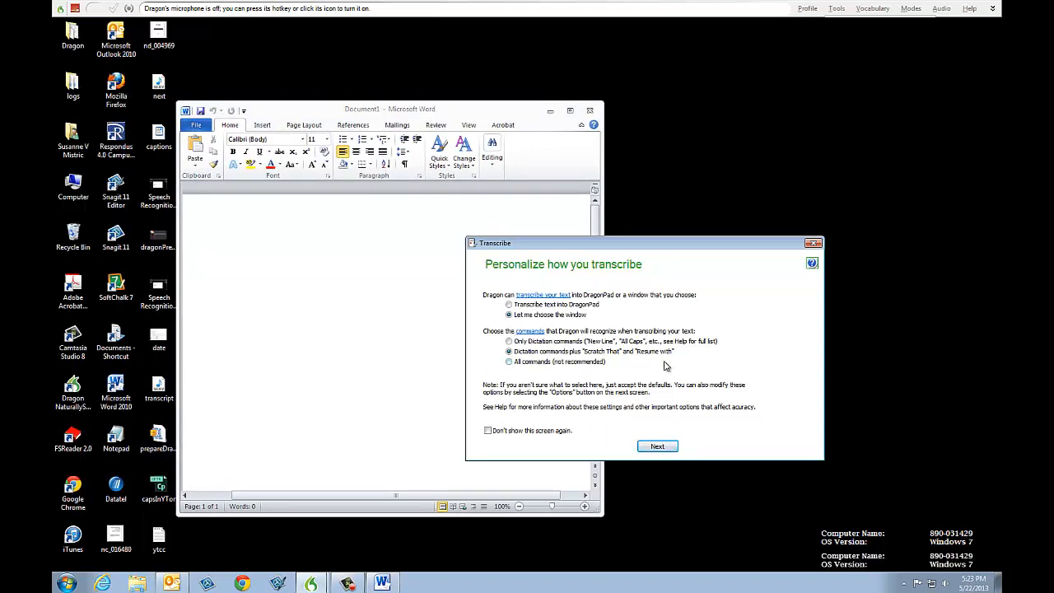
mouse_move(656, 370)
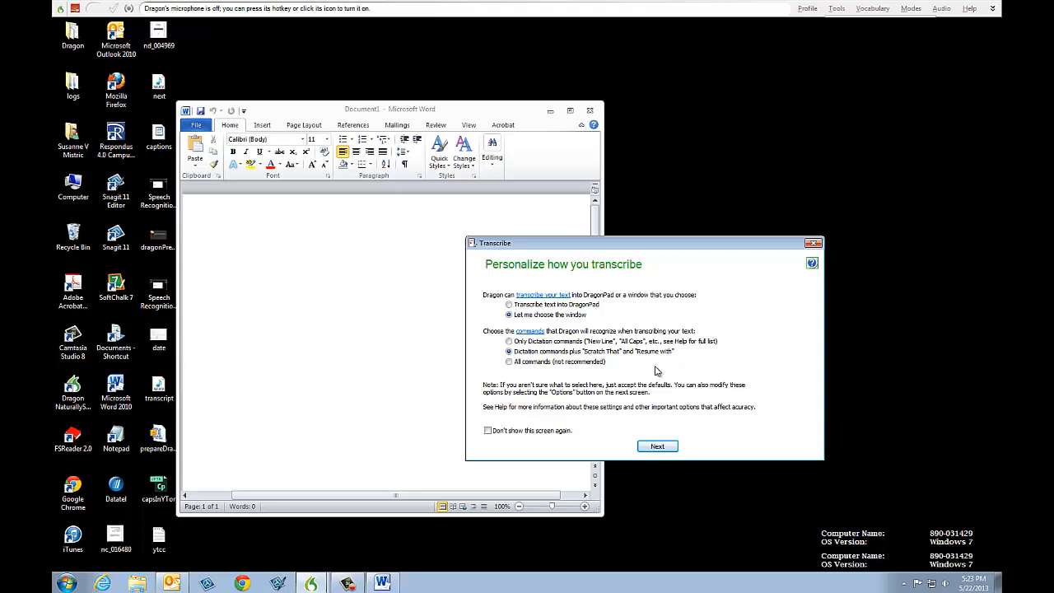
Select 'Only Dictation commands' for recognition during transcription.
click(509, 341)
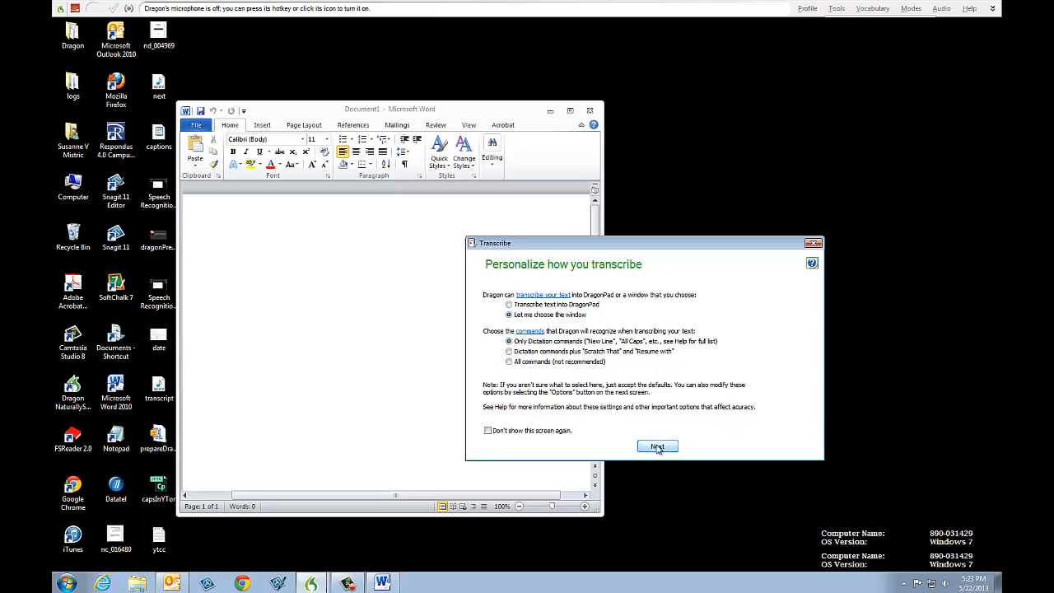
Choose the 'transcript' audio file from the Desktop as the recording to transcribe.
click(657, 446)
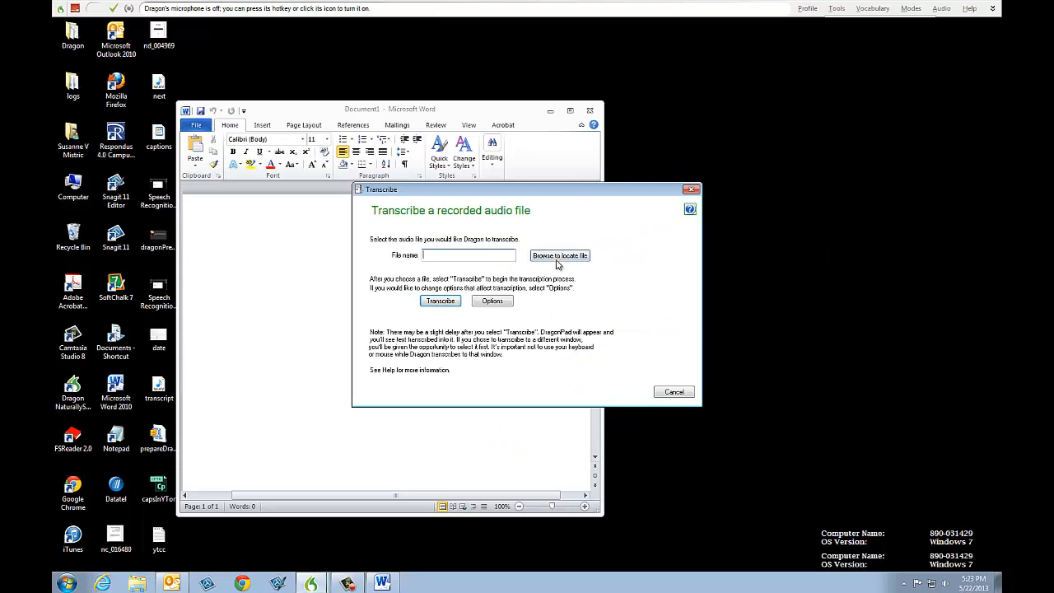
click(560, 255)
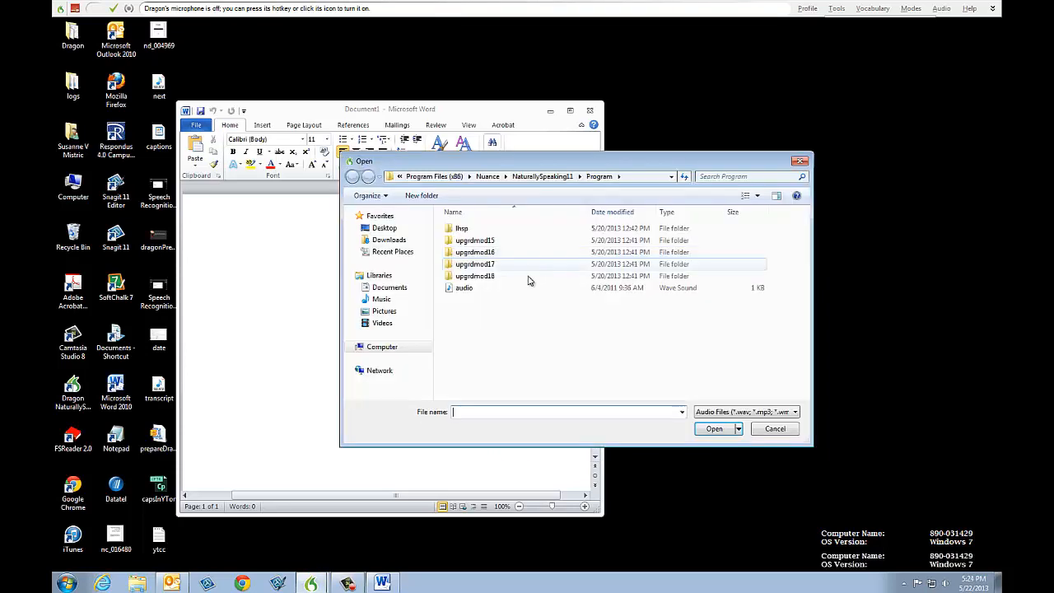
click(384, 227)
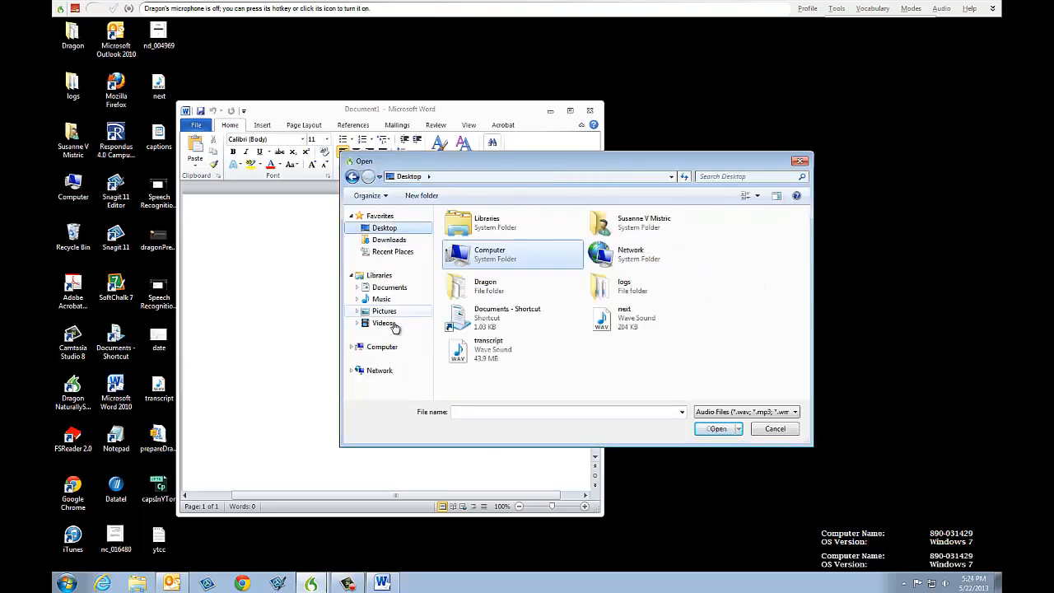
mouse_move(458, 350)
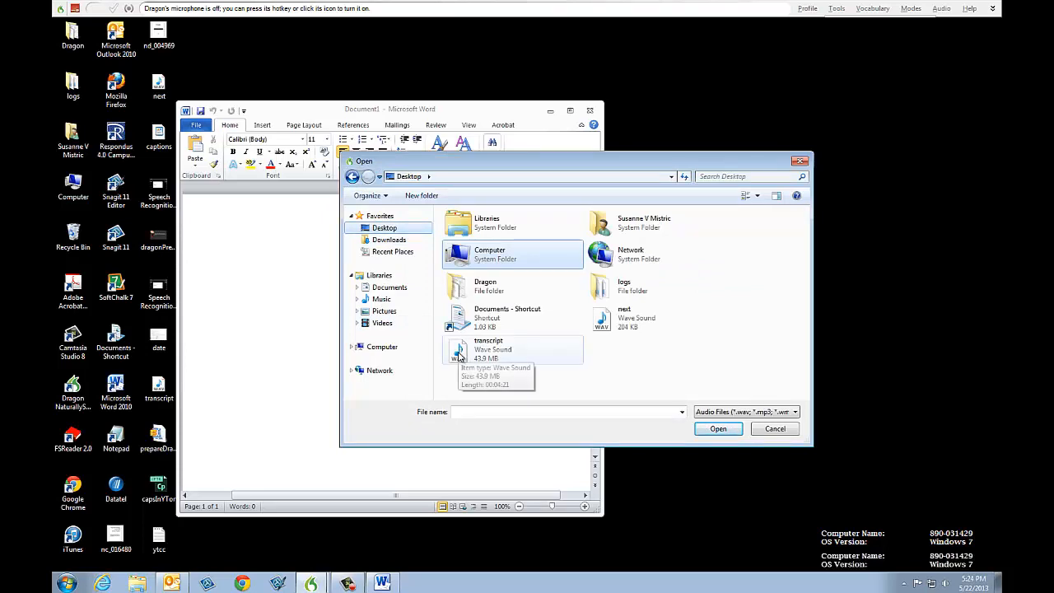
click(489, 349)
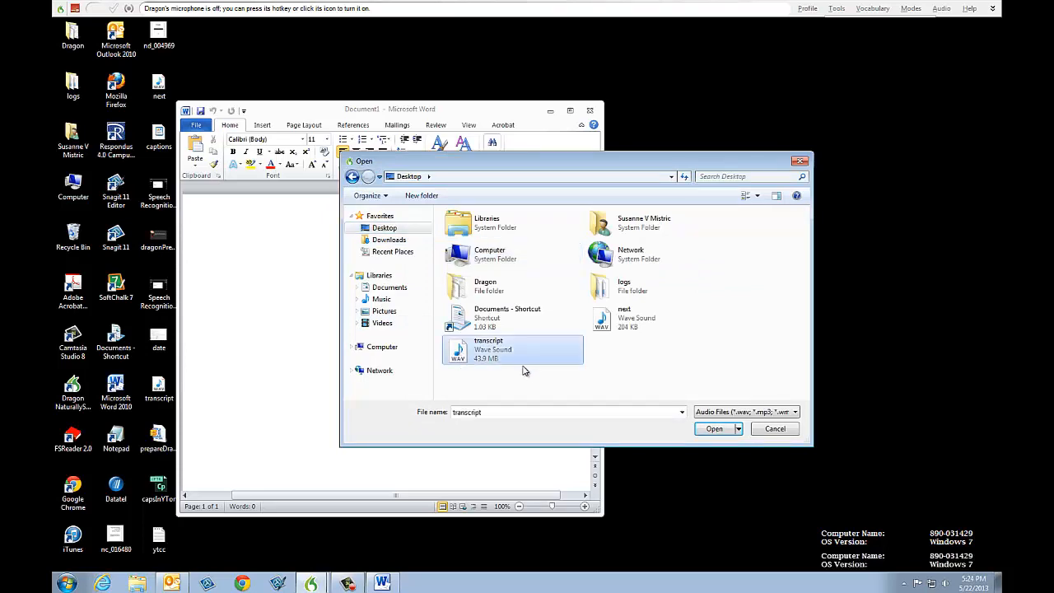
mouse_move(545, 378)
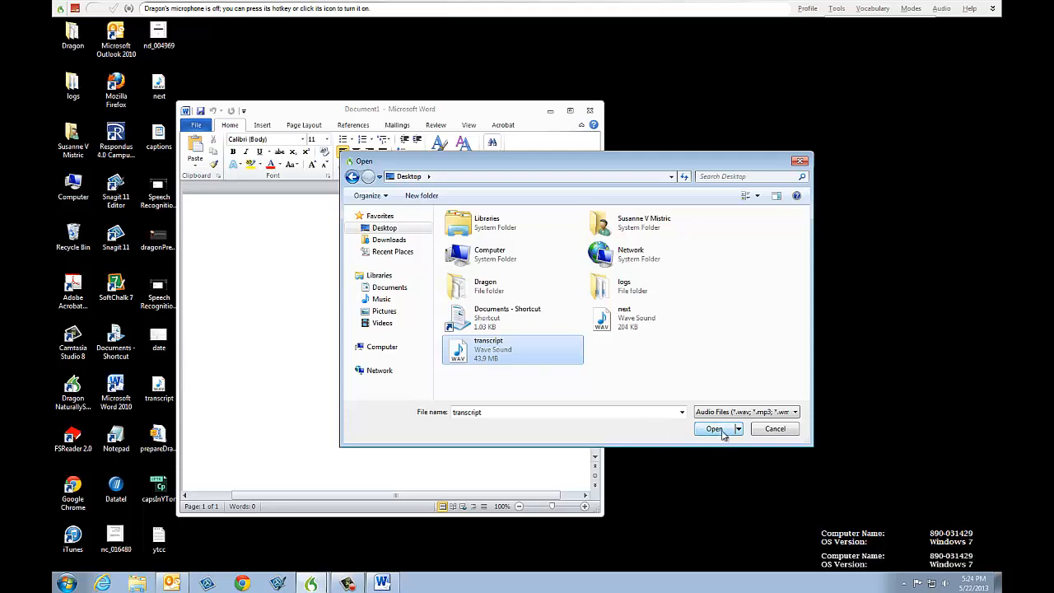
click(713, 428)
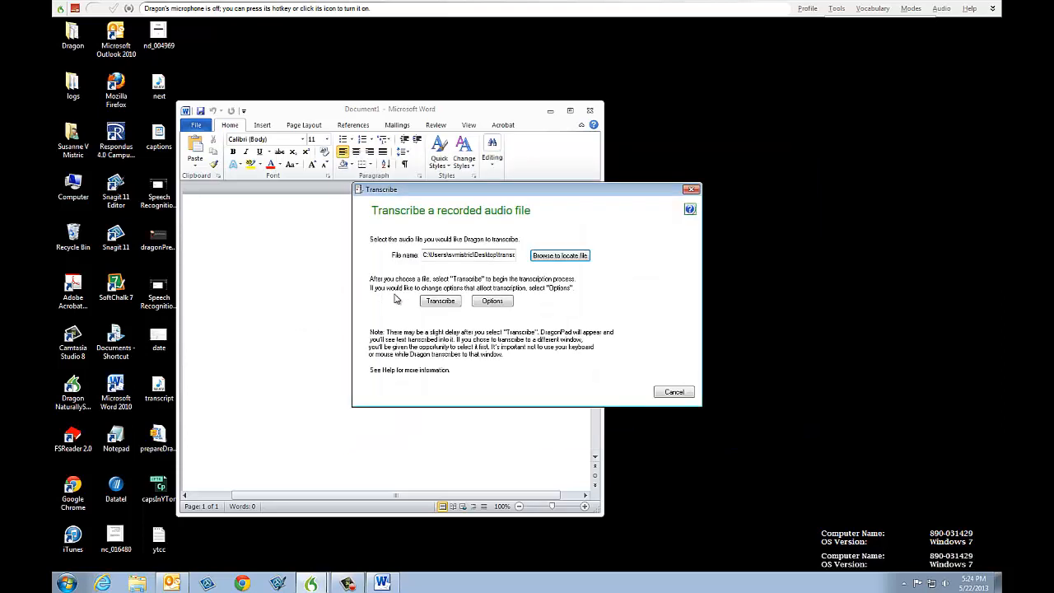
Start transcribing the transcript recording into the blank Word document.
click(440, 300)
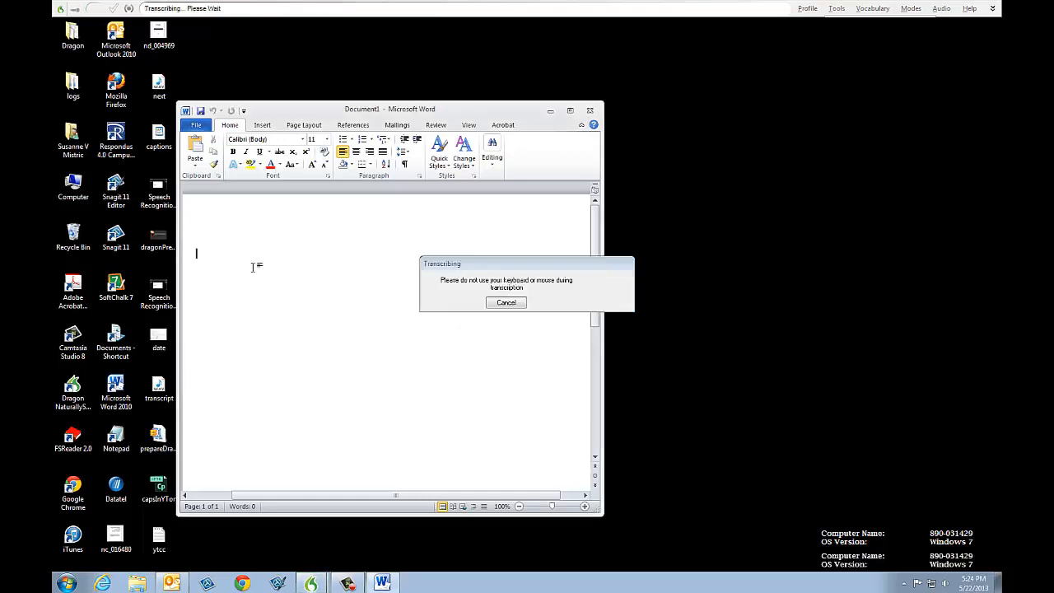
mouse_move(767, 522)
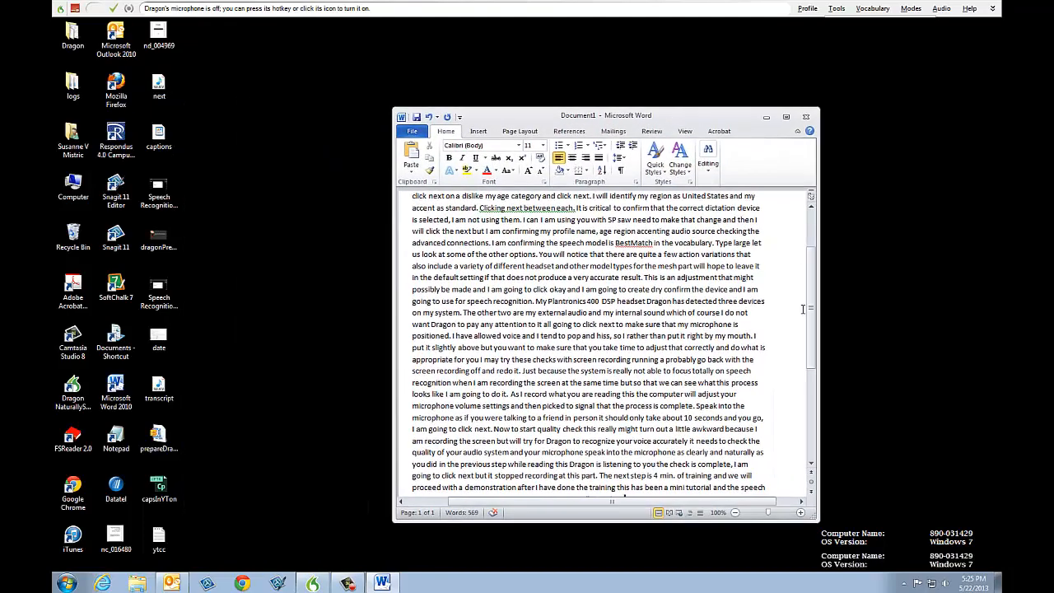
Scroll through the transcribed text, then right-click the transcript audio file.
scroll(up, 3)
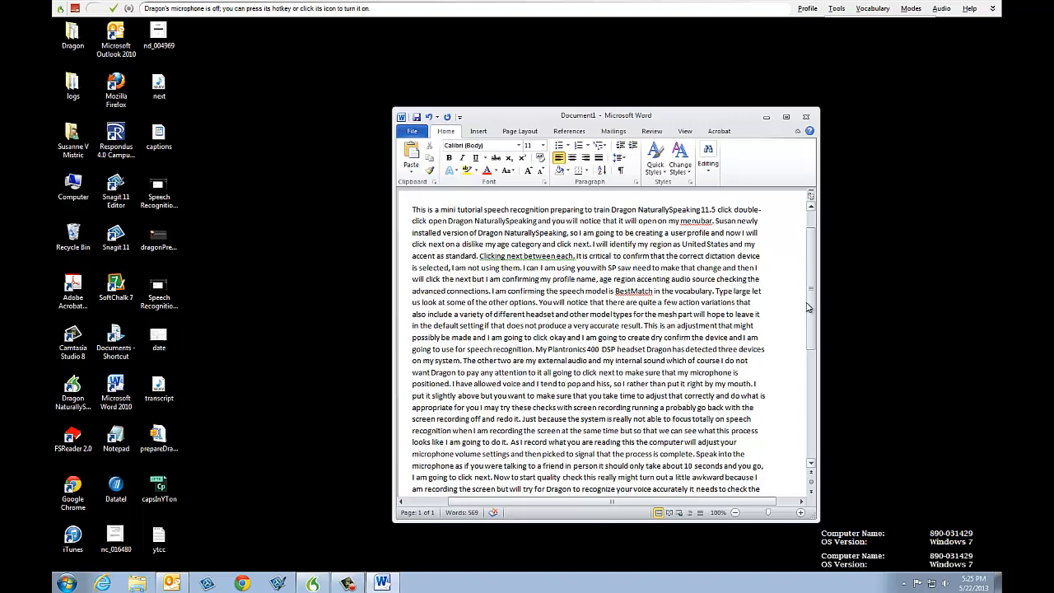
scroll(down, 3)
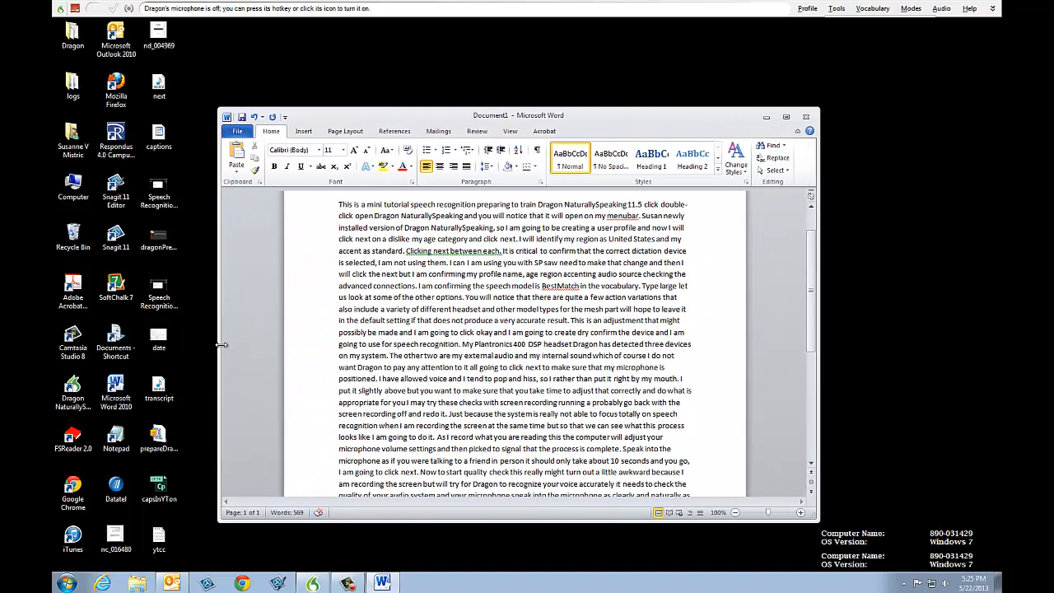
scroll(down, 3)
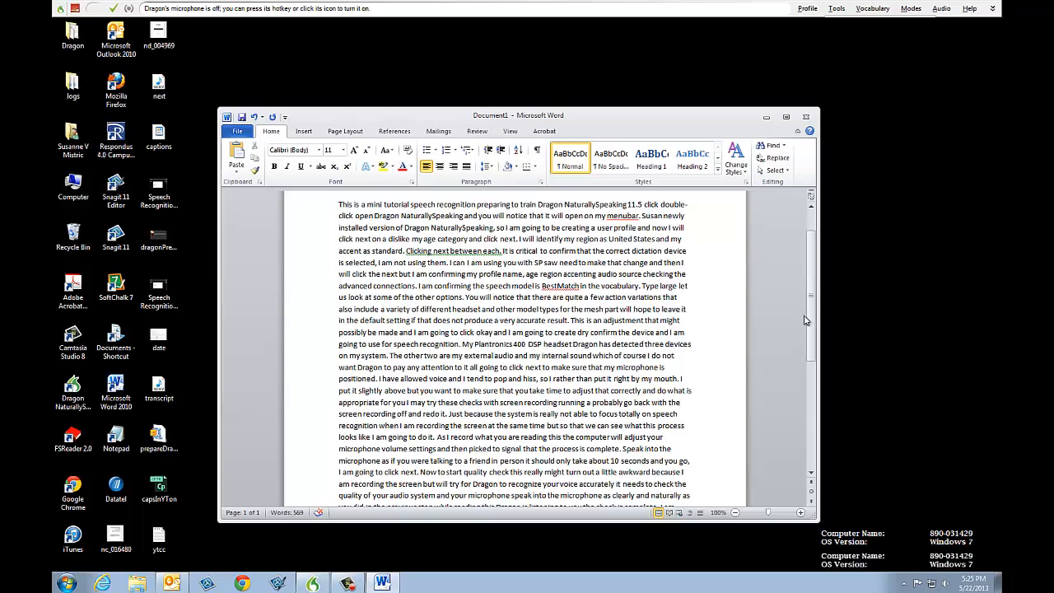
scroll(up, 3)
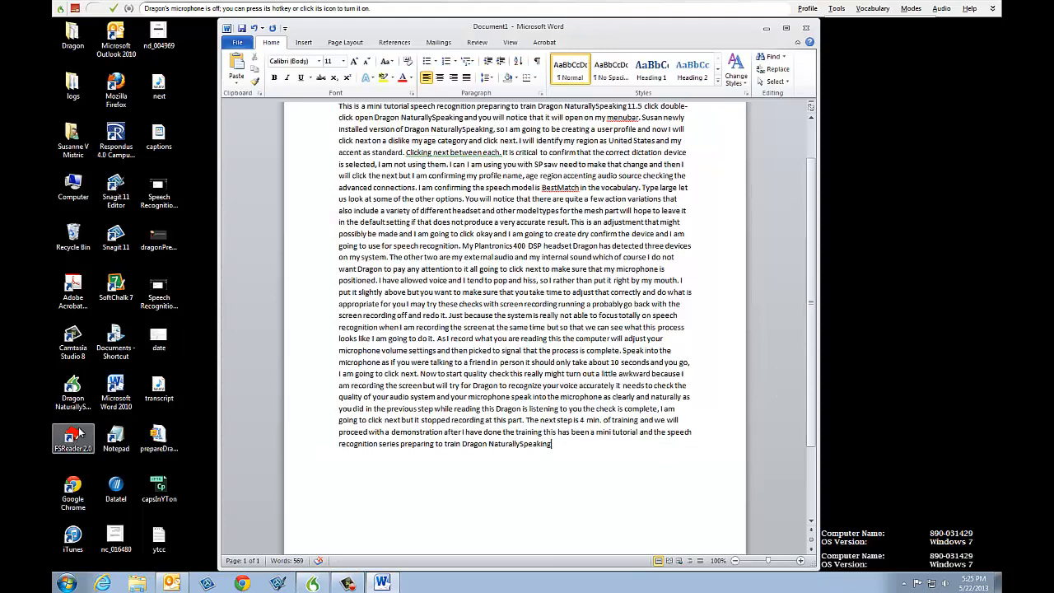
mouse_move(196, 139)
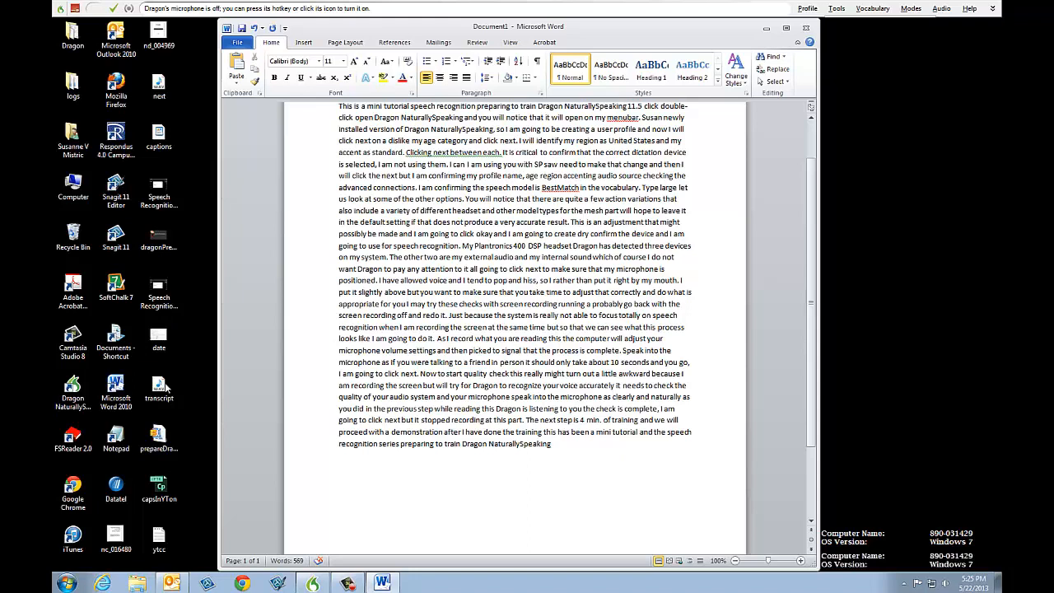
right_click(159, 391)
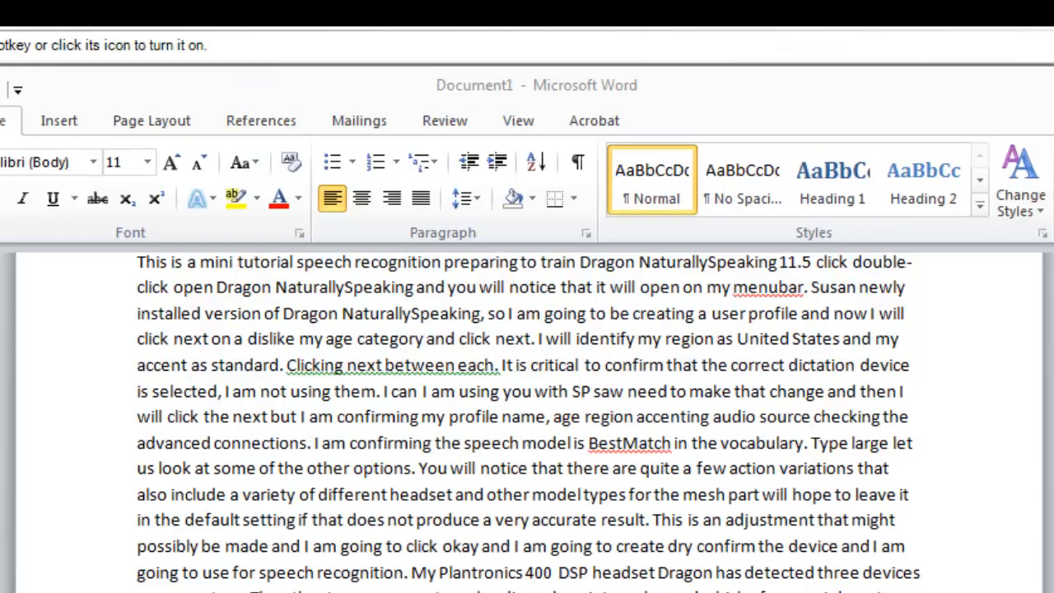
mouse_move(284, 293)
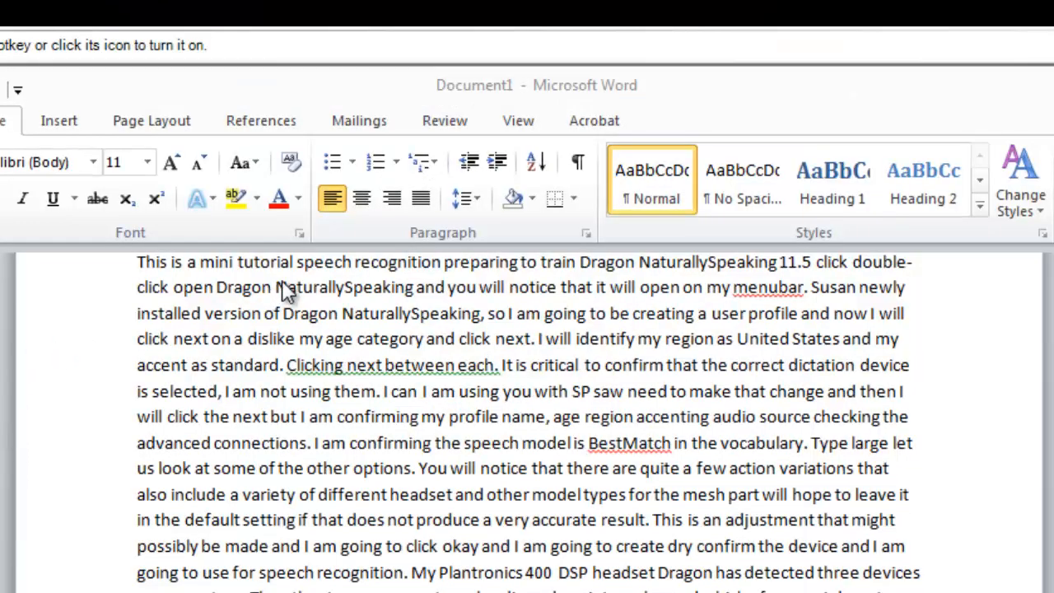
mouse_move(568, 276)
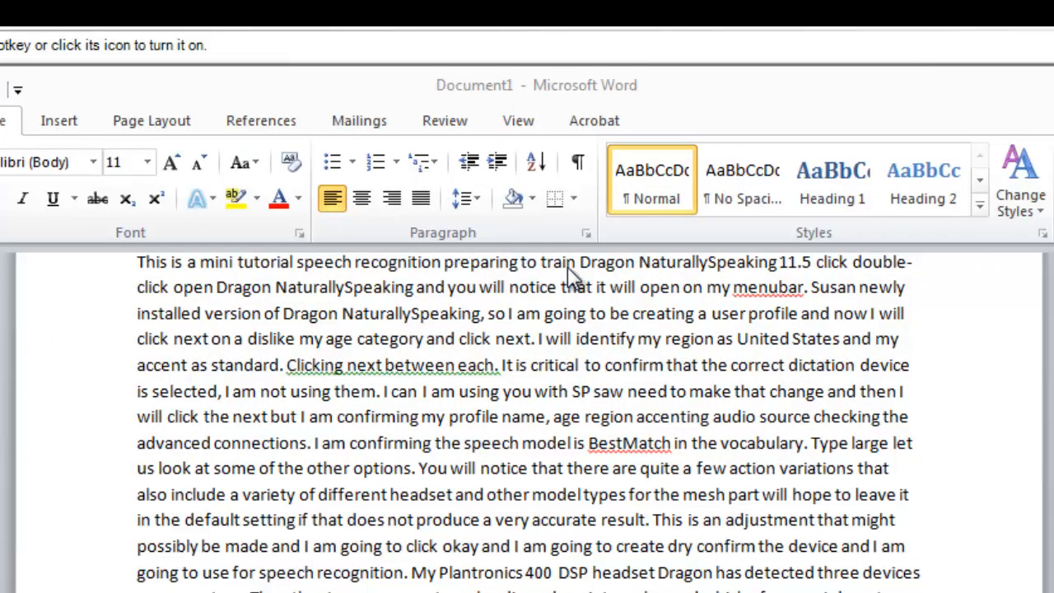
mouse_move(782, 276)
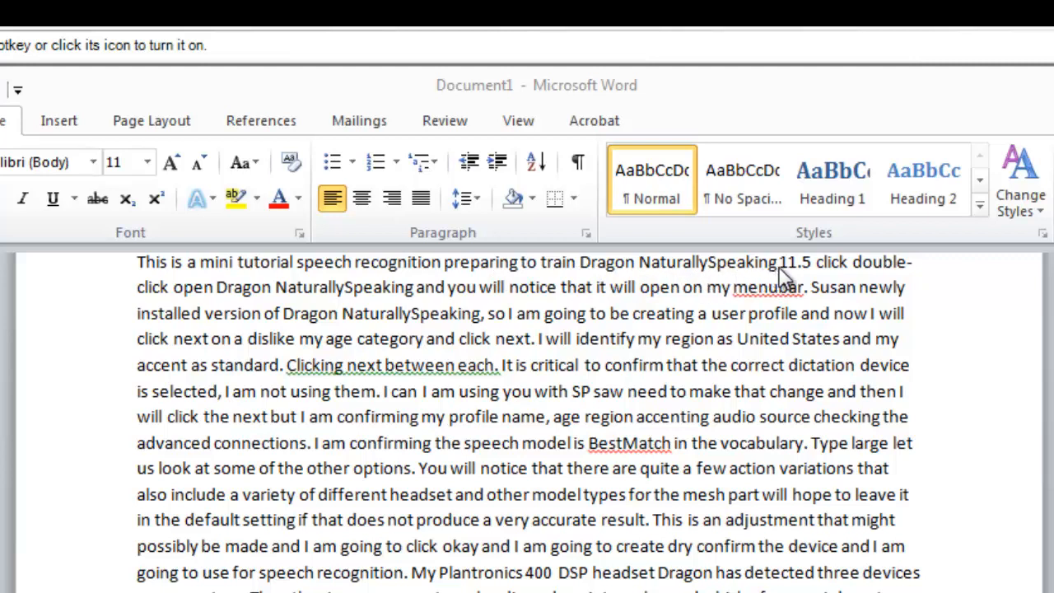
mouse_move(840, 280)
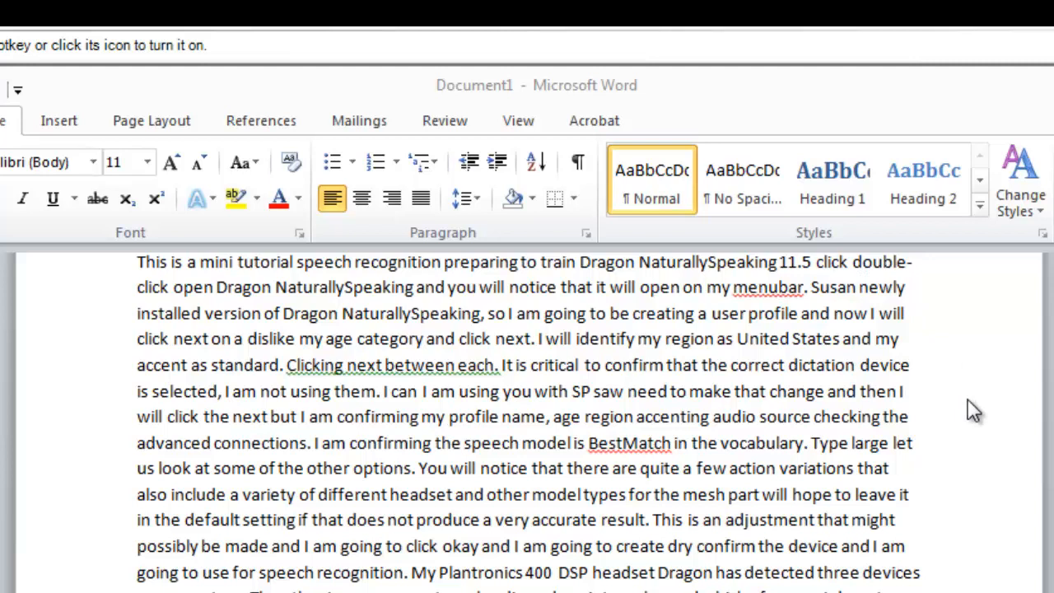
mouse_move(258, 354)
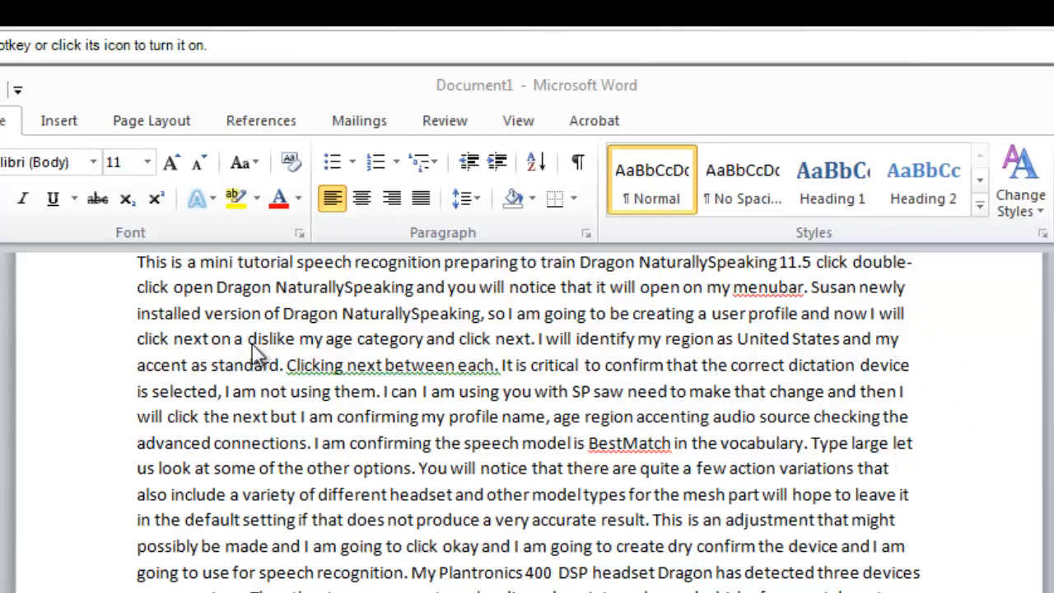
mouse_move(264, 362)
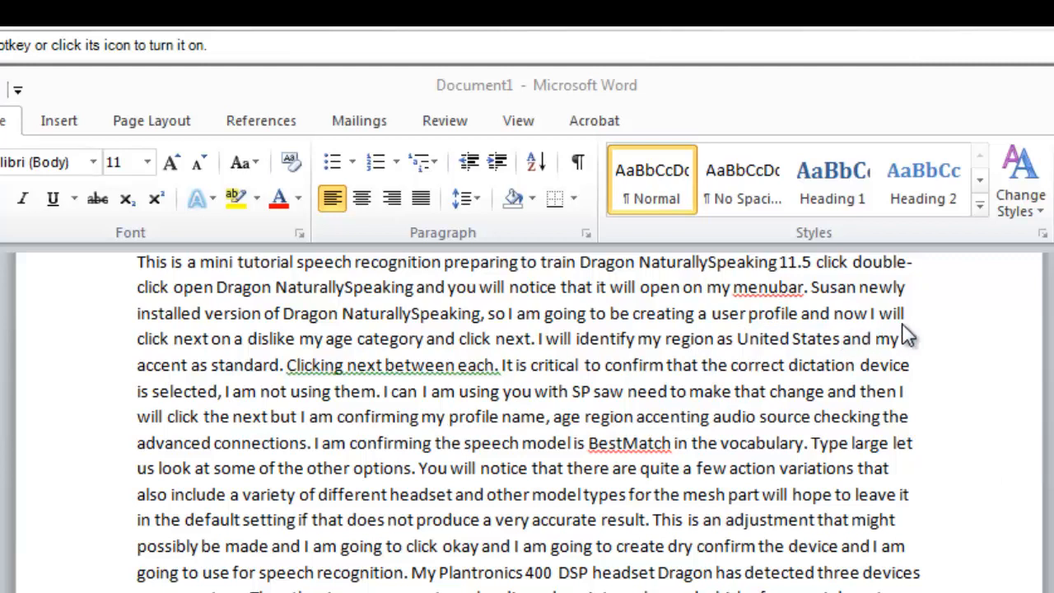
mouse_move(135, 362)
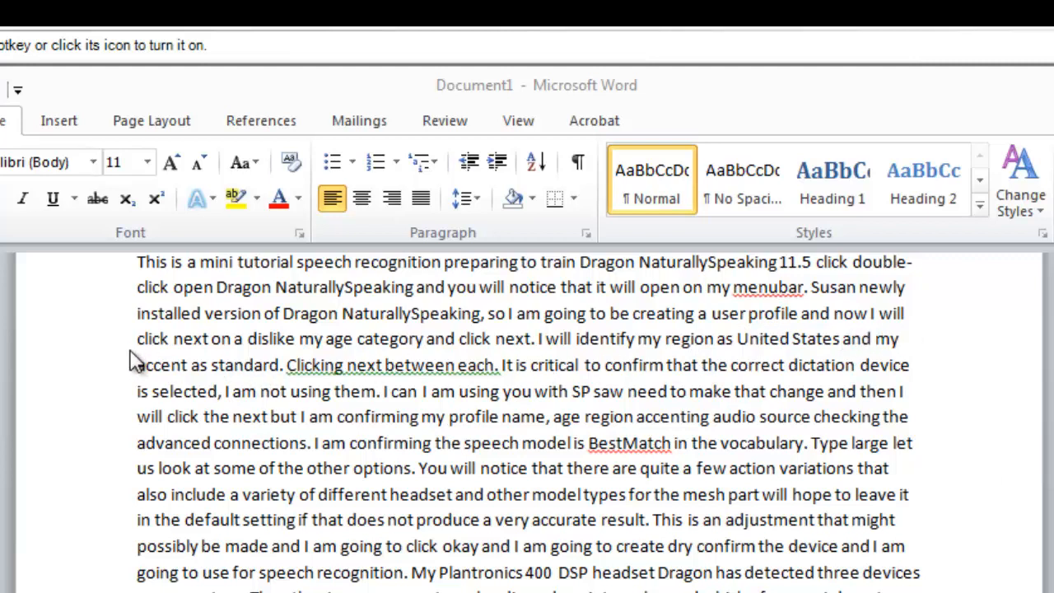
mouse_move(140, 363)
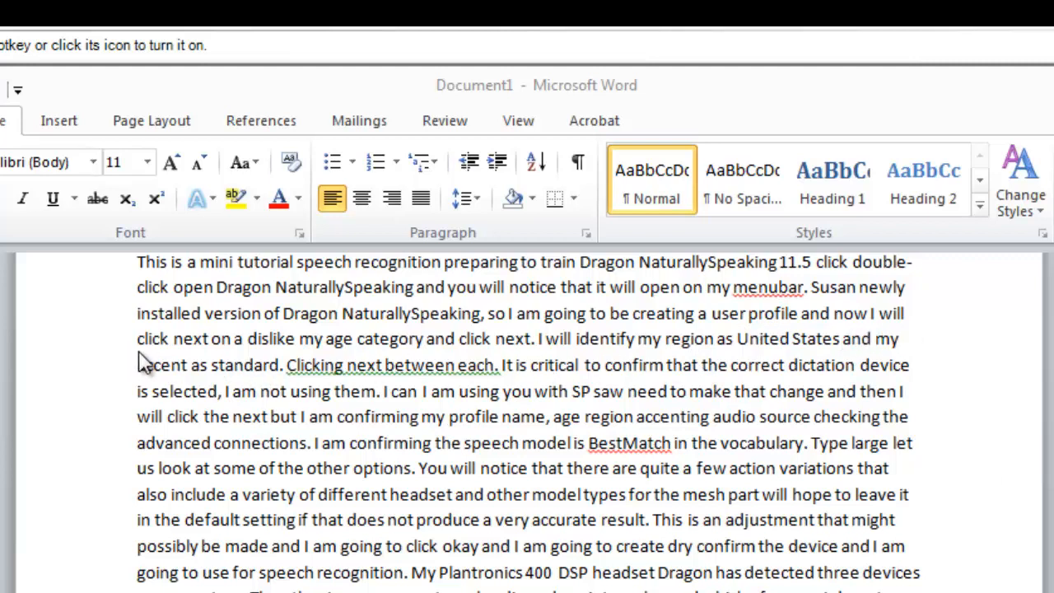
mouse_move(219, 358)
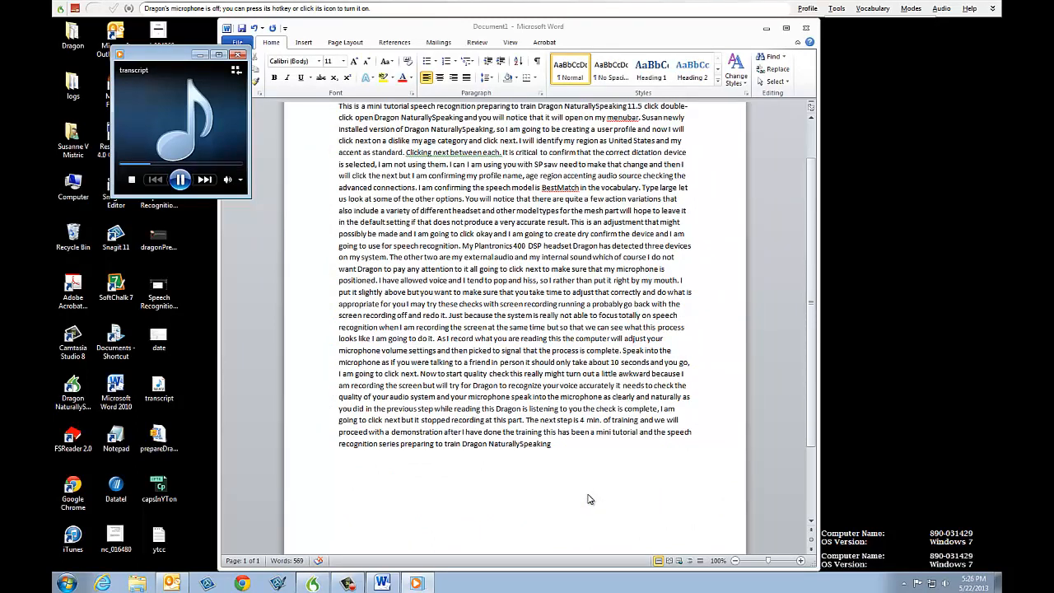
Pause the transcript recording in the media player after checking the text.
click(179, 179)
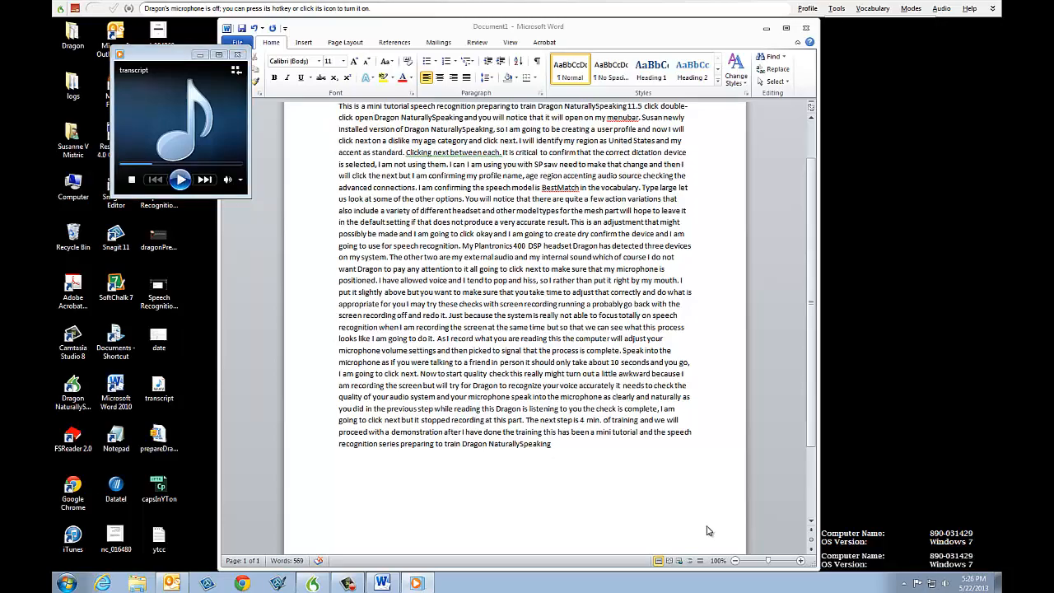